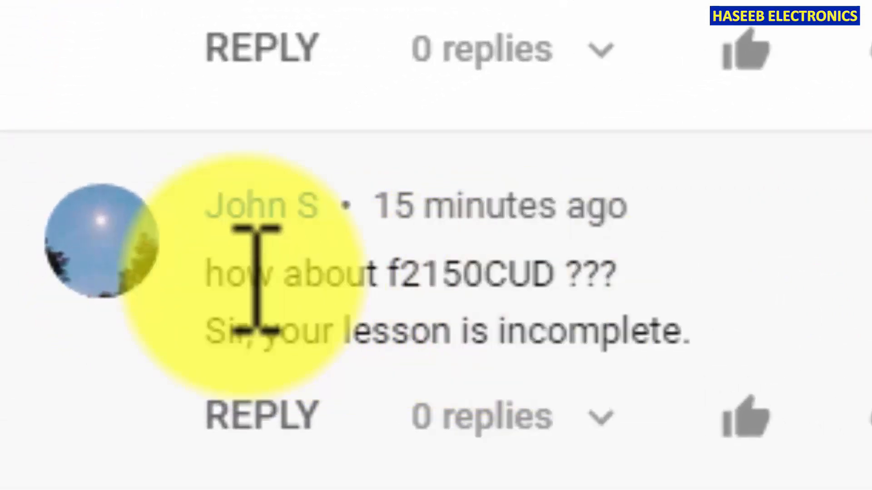
- Open a new Google tab, enter f2150CUD, and trim the query to UD
{"action": "left_click_drag", "start_coordinate": [115, 293], "coordinate": [389, 294]}
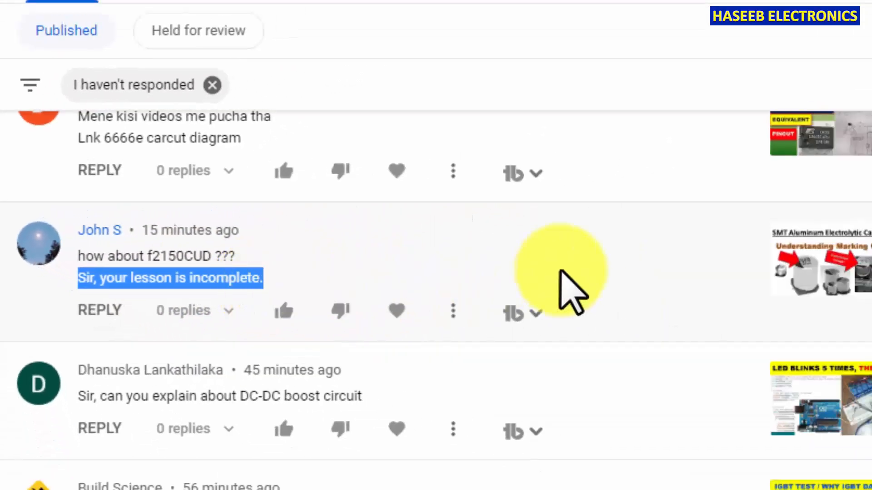
{"action": "mouse_move", "coordinate": [704, 271]}
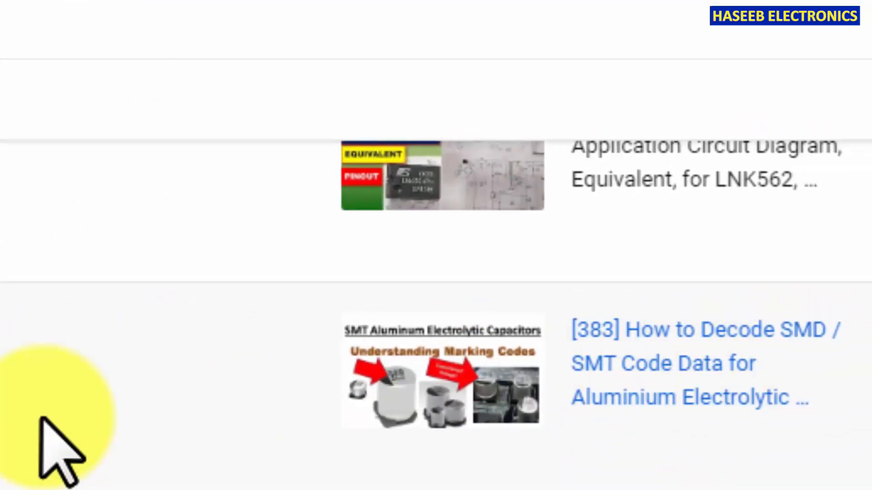
{"action": "mouse_move", "coordinate": [717, 392]}
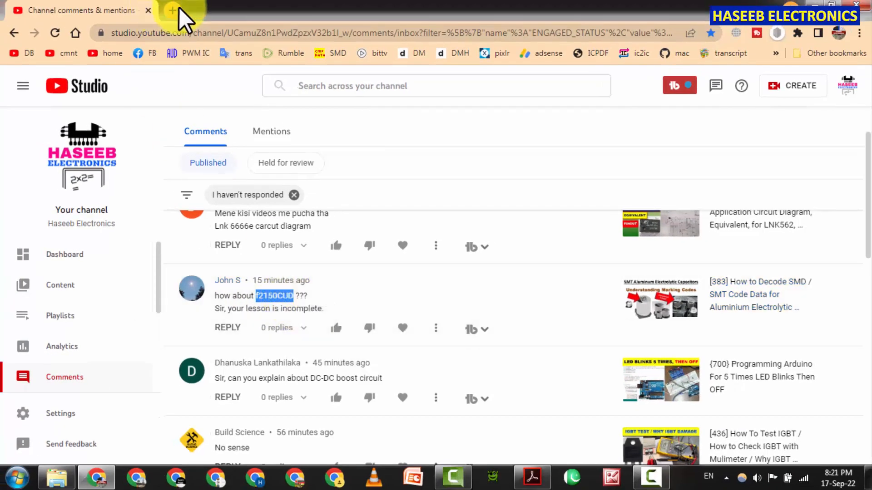
{"action": "left_click", "coordinate": [171, 11]}
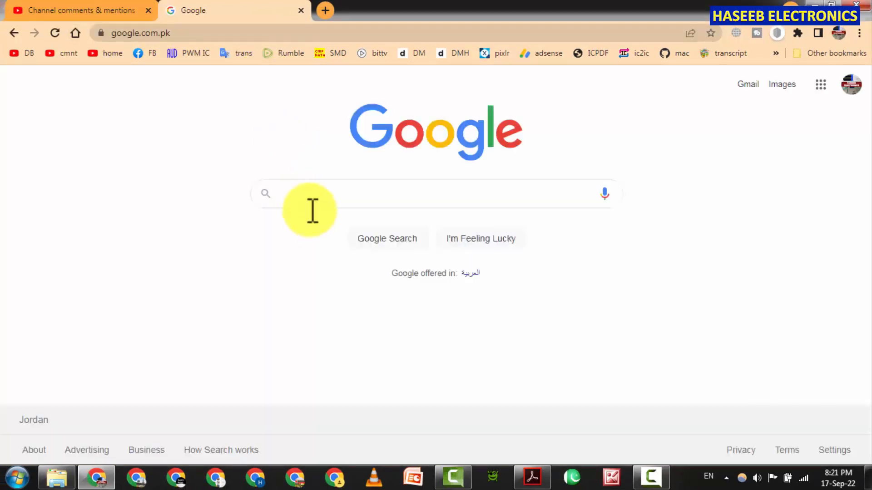
{"action": "type", "text": "f2150CUD"}
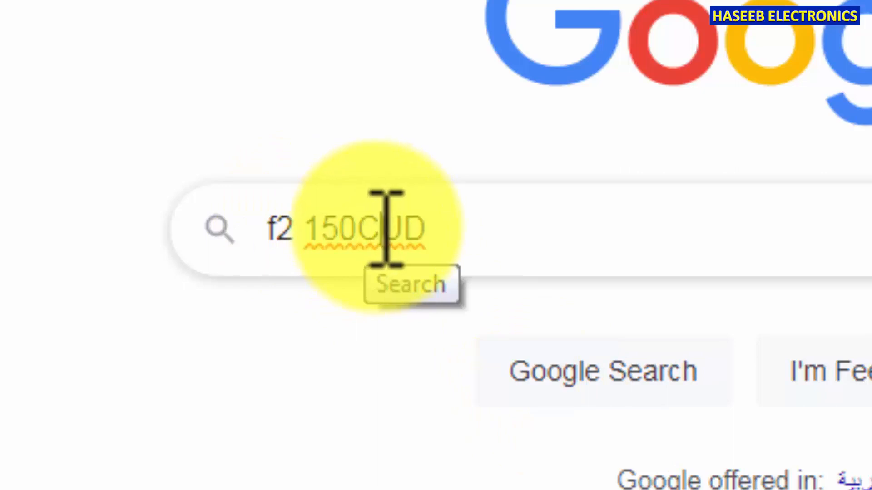
{"action": "double_click", "coordinate": [279, 229]}
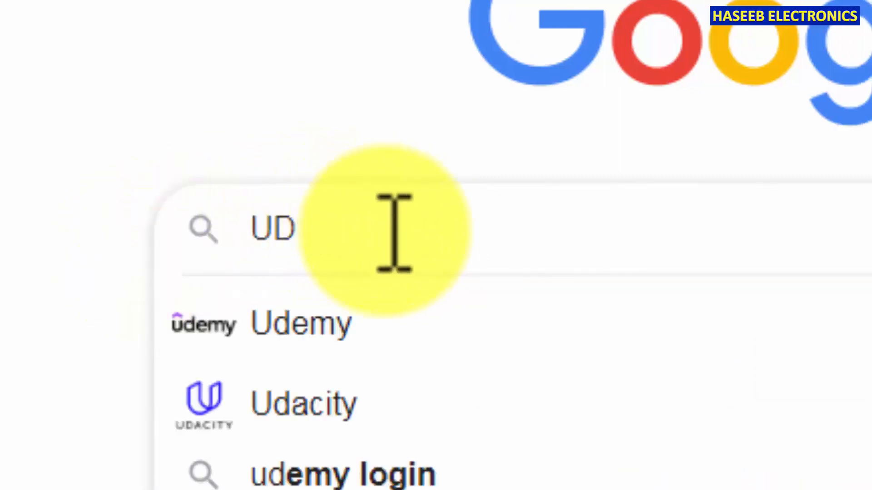
- Search Google for 'ud series capacitor' using the suggested query
{"action": "type", "text": "series capa"}
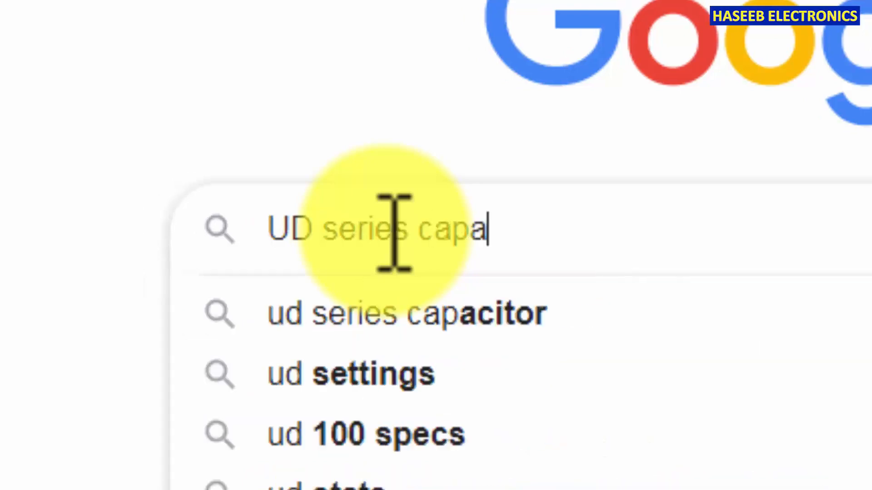
{"action": "left_click", "coordinate": [406, 318]}
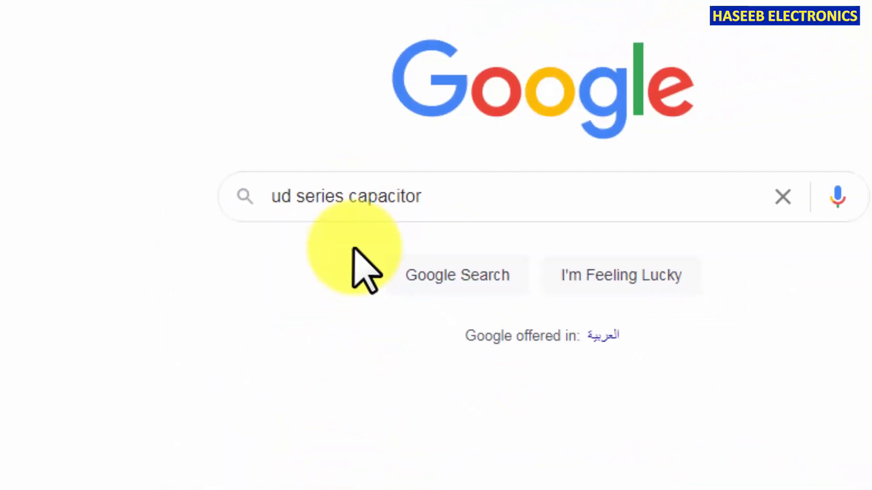
{"action": "left_click", "coordinate": [455, 275]}
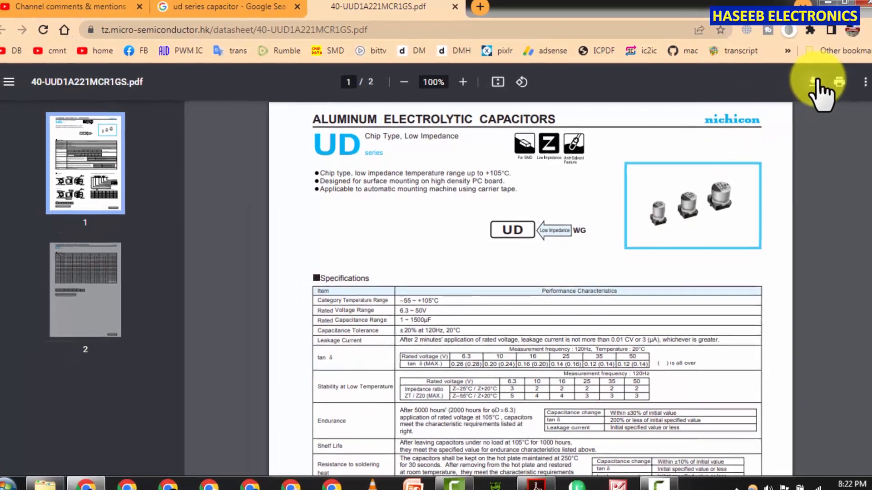
- Open the UD datasheet PDF, scroll to Chip Type, and zoom the φ4–φ6.3 drawing to 300%
{"action": "left_click", "coordinate": [809, 81]}
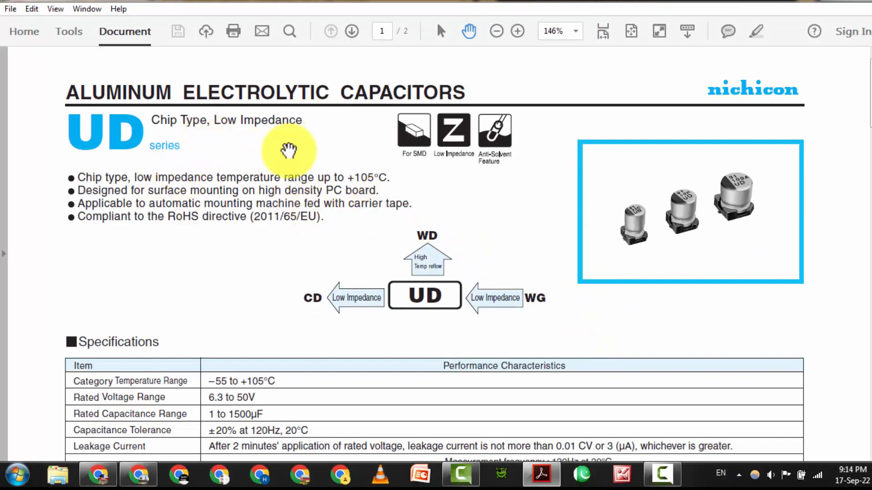
{"action": "mouse_move", "coordinate": [247, 100]}
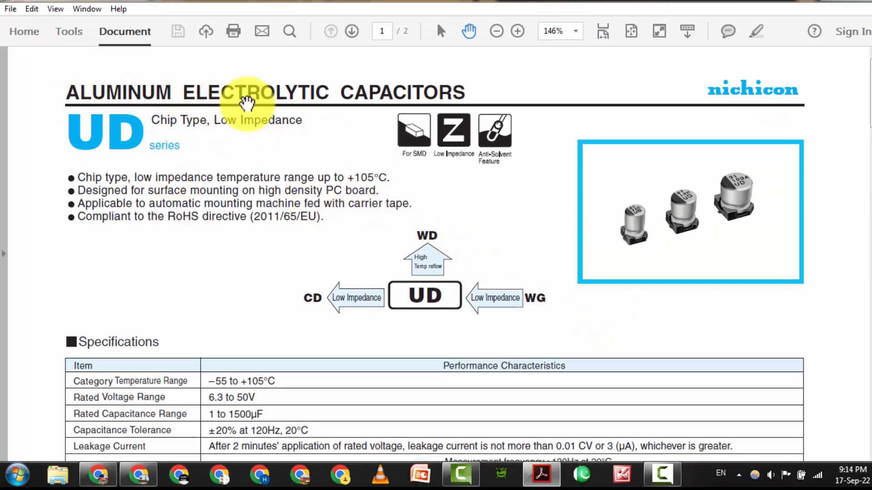
{"action": "mouse_move", "coordinate": [757, 99]}
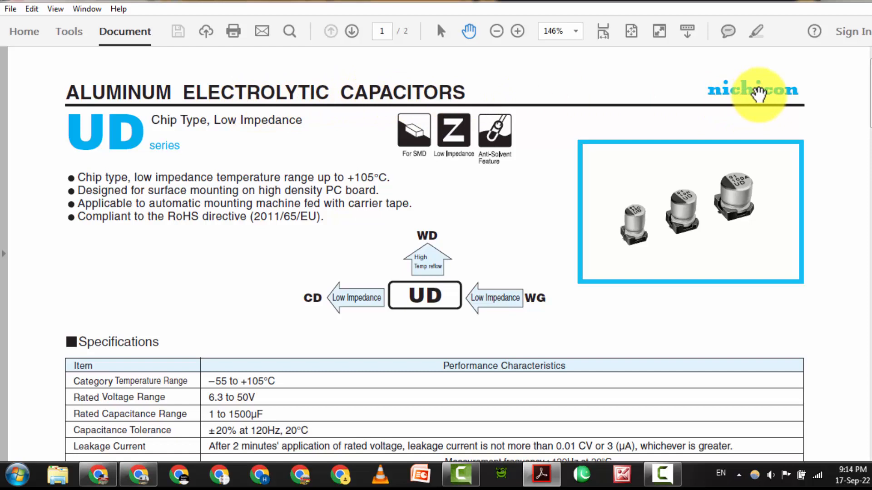
{"action": "mouse_move", "coordinate": [427, 298]}
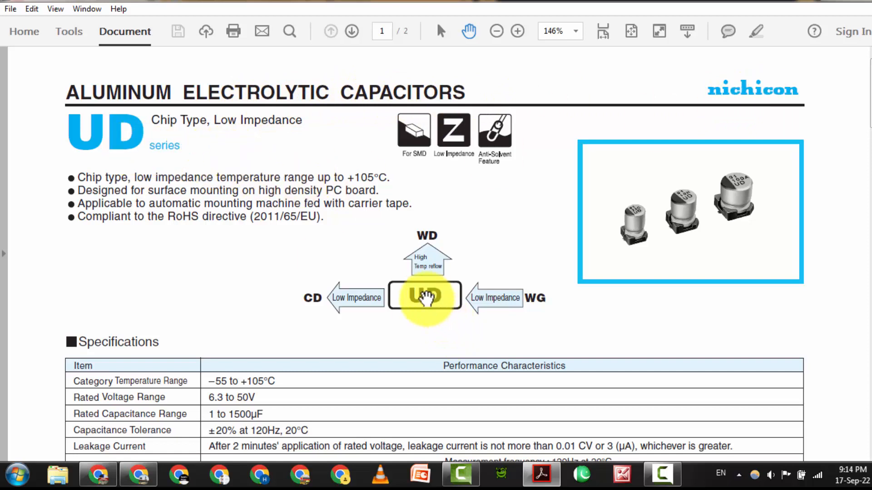
{"action": "mouse_move", "coordinate": [521, 309]}
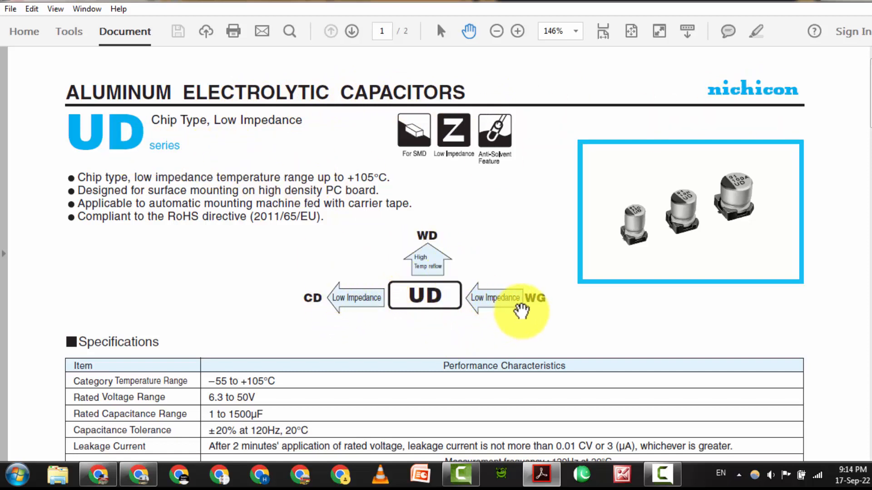
{"action": "mouse_move", "coordinate": [425, 294]}
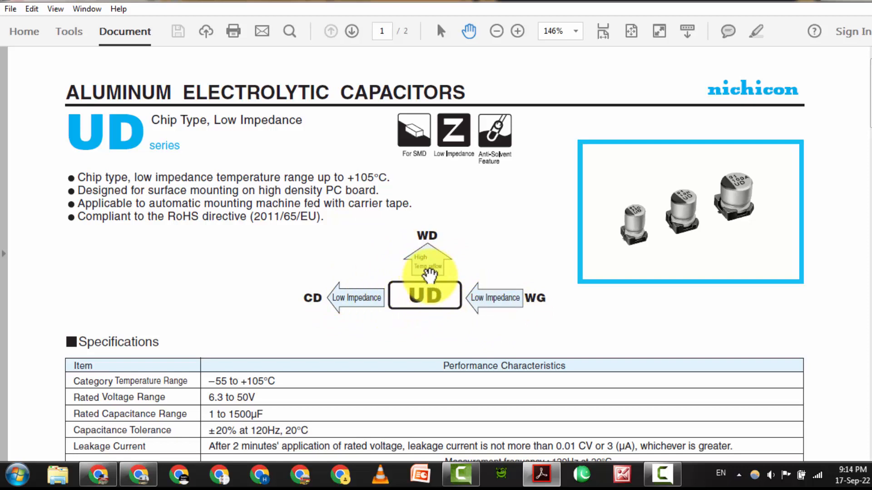
{"action": "mouse_move", "coordinate": [427, 239]}
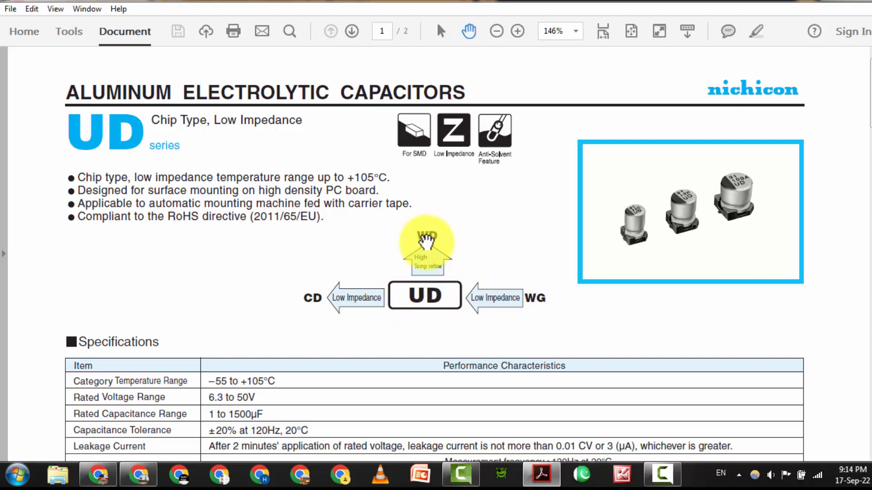
{"action": "mouse_move", "coordinate": [316, 311]}
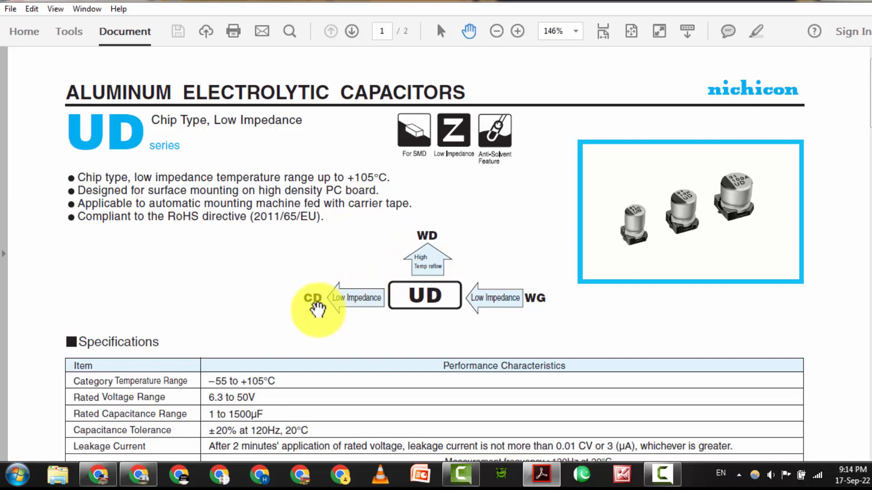
{"action": "mouse_move", "coordinate": [423, 303]}
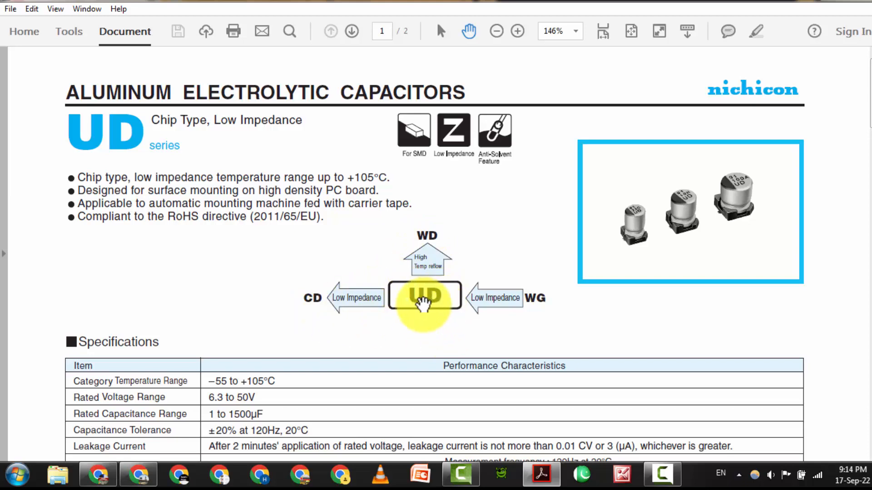
{"action": "scroll", "scroll_direction": "down", "scroll_amount": 3}
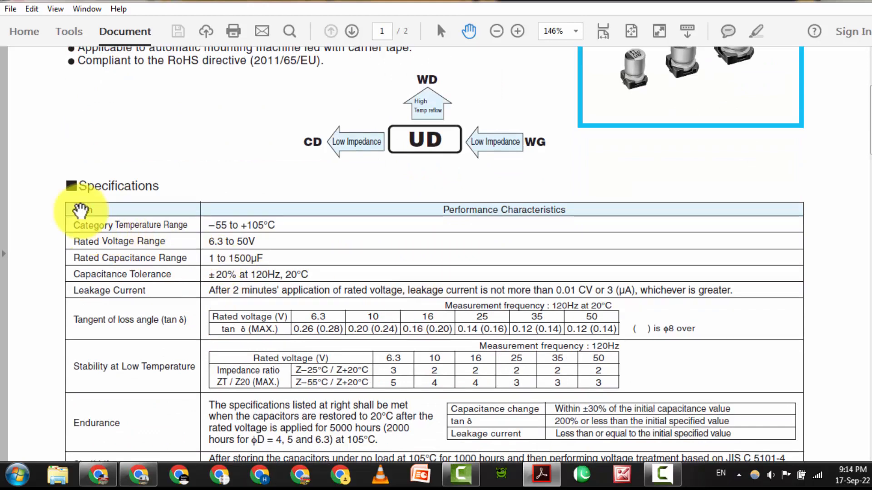
{"action": "mouse_move", "coordinate": [111, 257]}
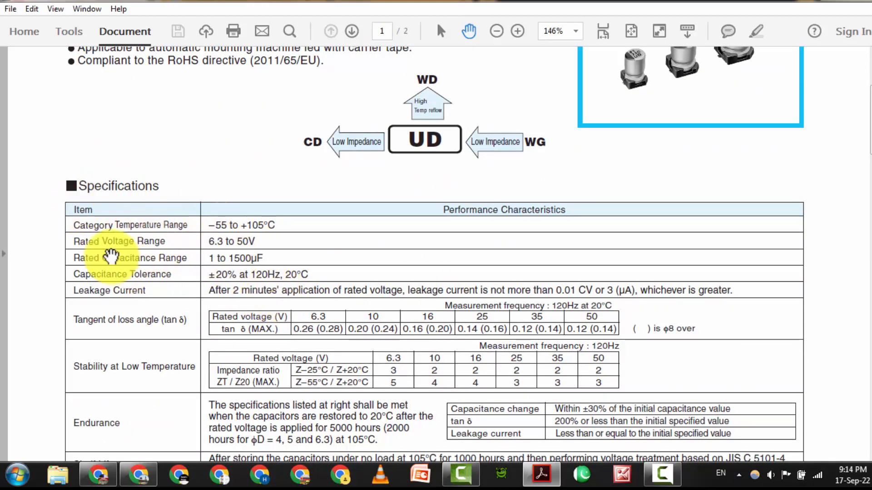
{"action": "mouse_move", "coordinate": [135, 291]}
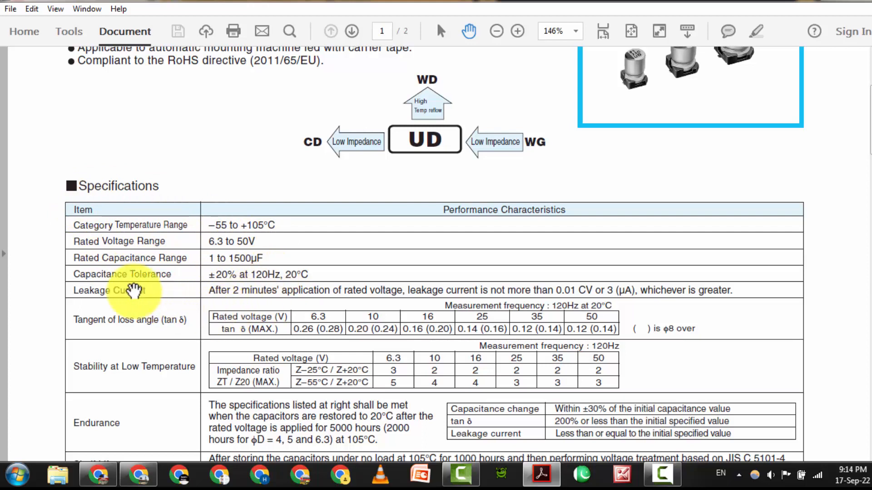
{"action": "mouse_move", "coordinate": [297, 283]}
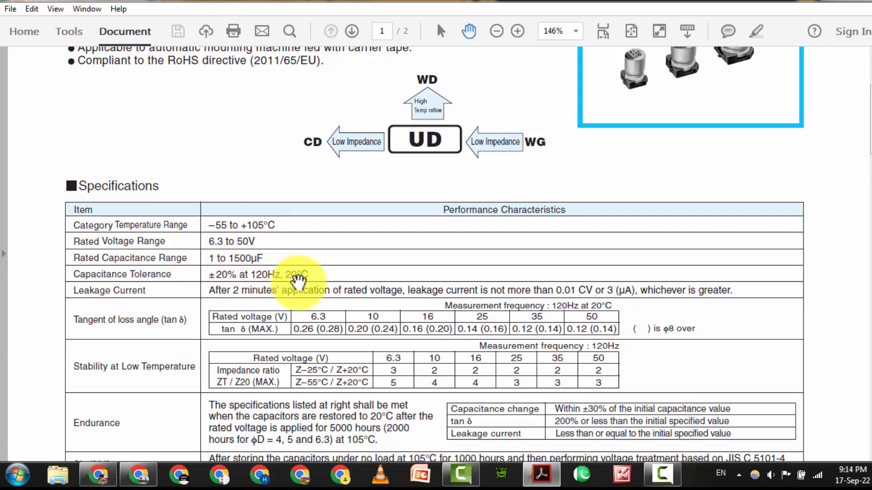
{"action": "mouse_move", "coordinate": [165, 321]}
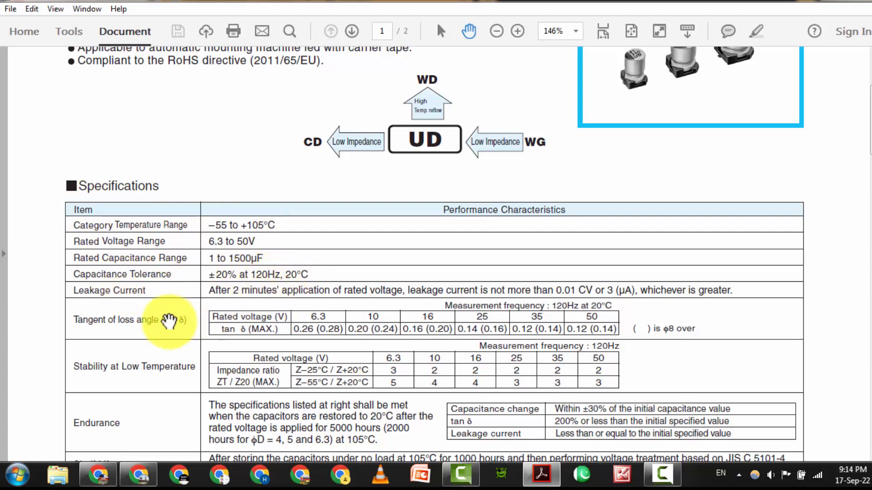
{"action": "scroll", "scroll_direction": "down", "scroll_amount": 3}
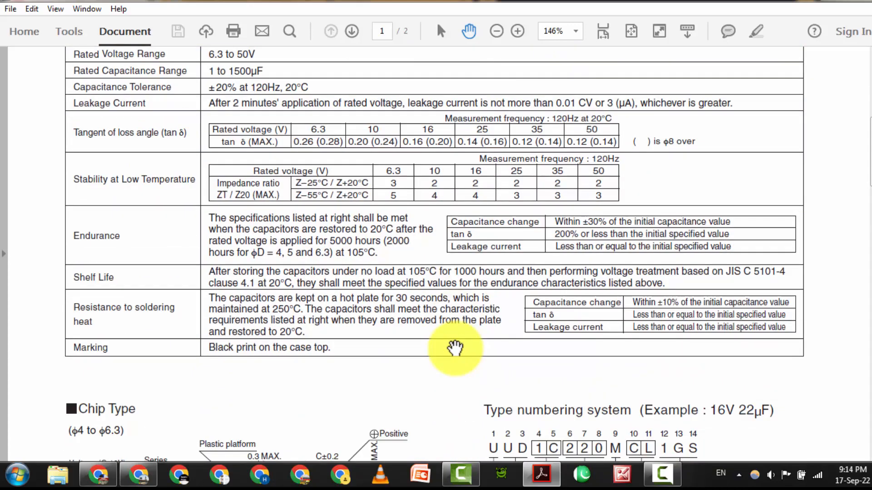
{"action": "scroll", "scroll_direction": "down", "scroll_amount": 3}
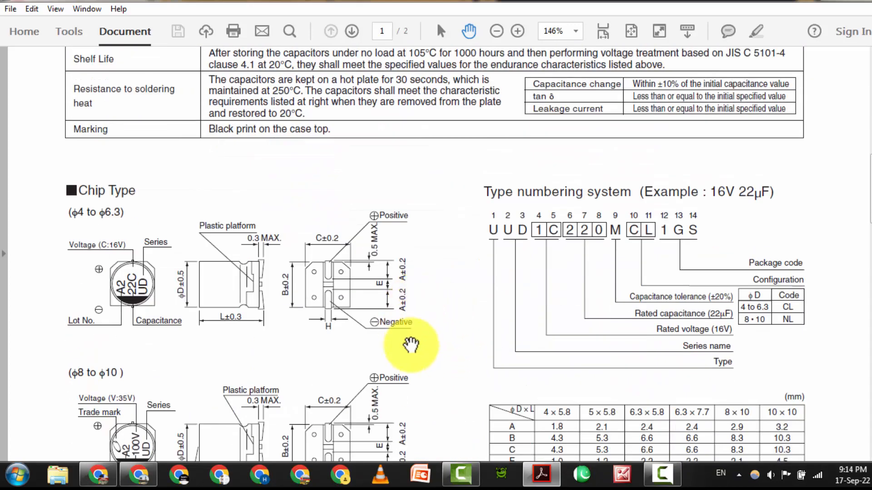
{"action": "scroll", "scroll_direction": "down", "scroll_amount": 3}
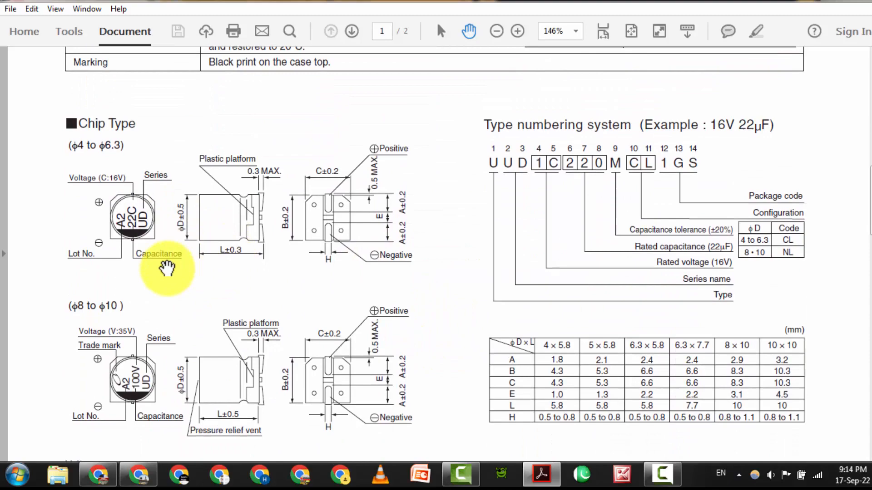
{"action": "left_click", "coordinate": [516, 31]}
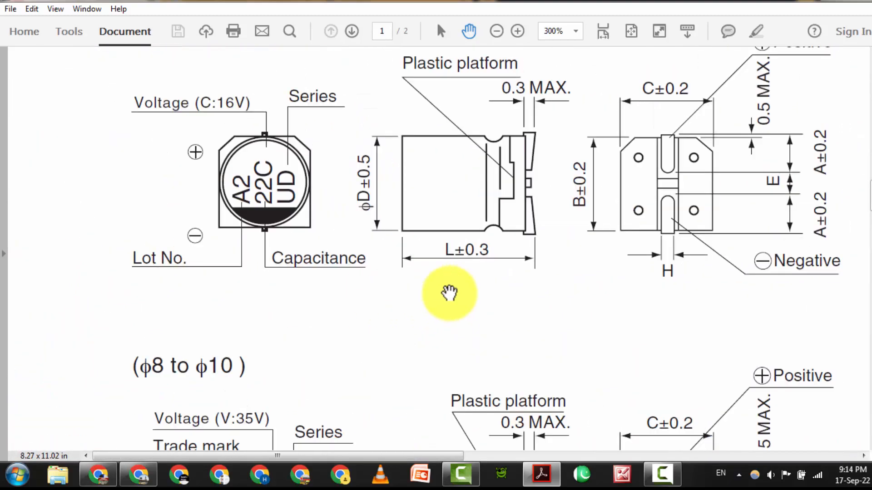
- Scroll to the φ8–φ10 chip-type drawing with its 35V 100V UD marking example
{"action": "left_click_drag", "start_coordinate": [449, 294], "coordinate": [386, 306]}
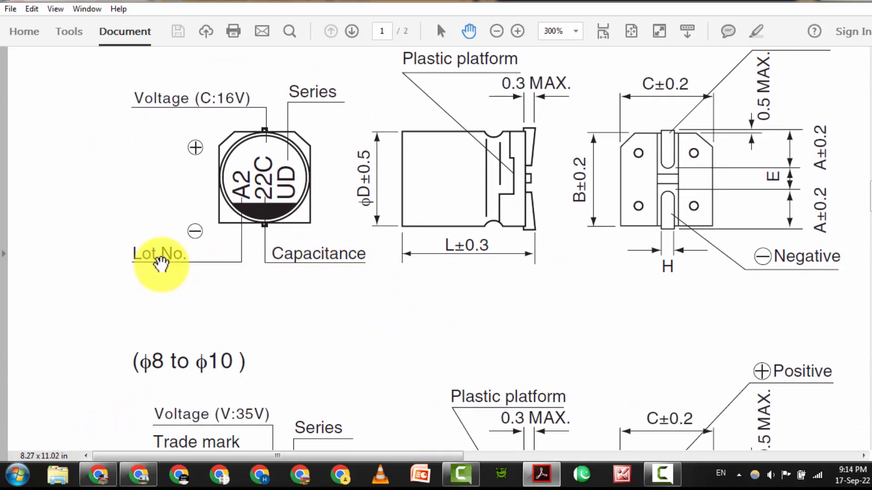
{"action": "mouse_move", "coordinate": [251, 202]}
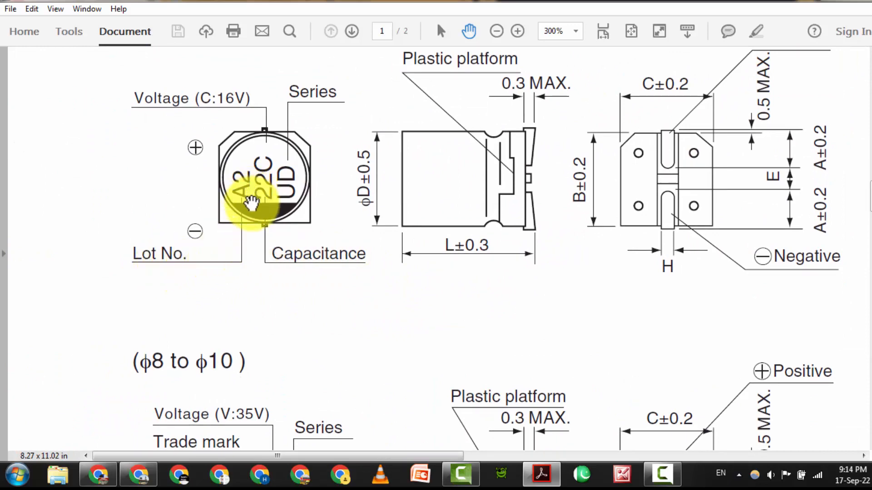
{"action": "mouse_move", "coordinate": [236, 213]}
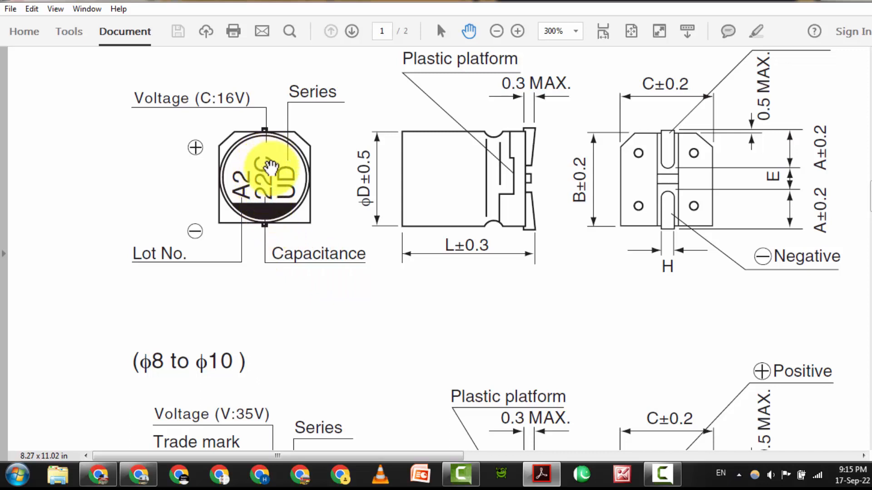
{"action": "mouse_move", "coordinate": [174, 101]}
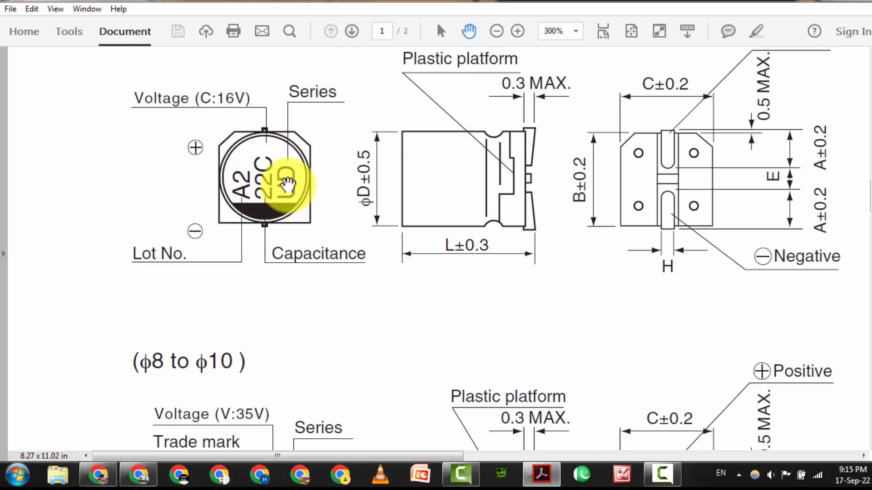
{"action": "mouse_move", "coordinate": [289, 206]}
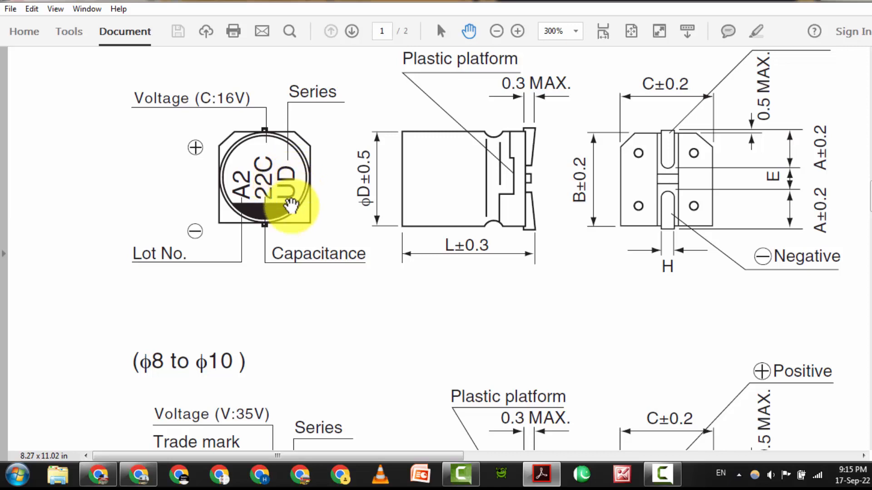
{"action": "scroll", "scroll_direction": "down", "scroll_amount": 3}
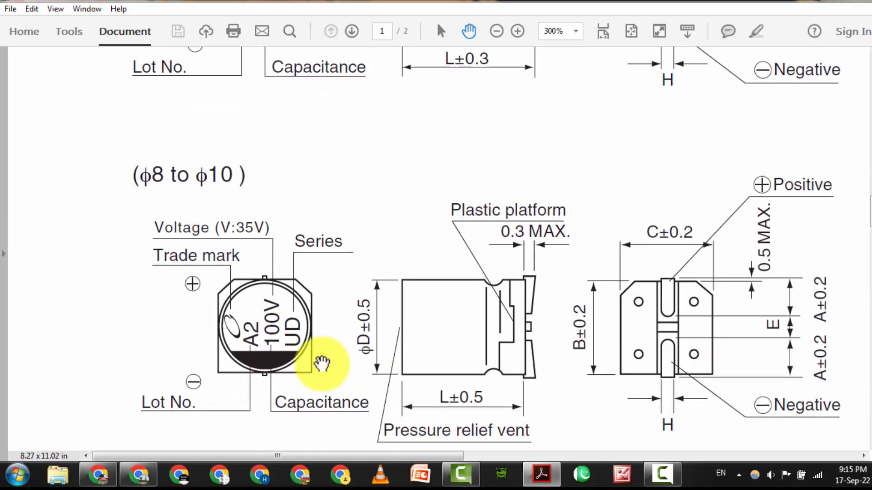
{"action": "mouse_move", "coordinate": [233, 359]}
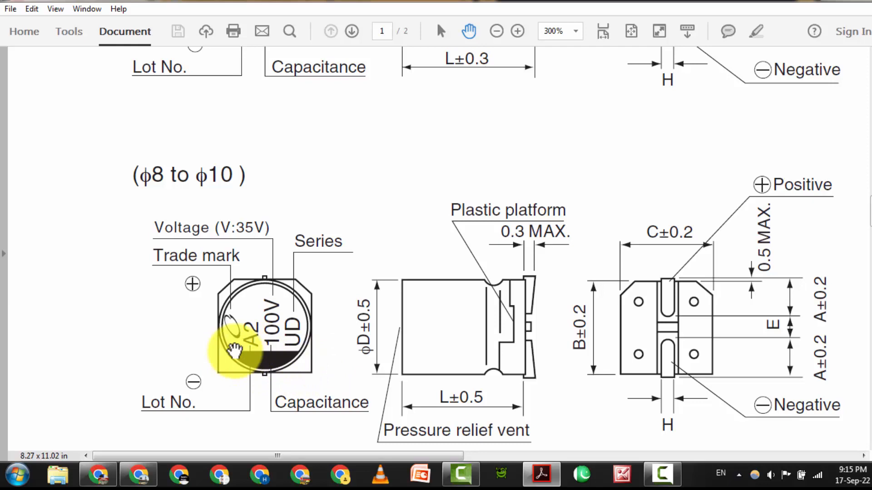
- Scroll to the Voltage code table mapping 6.3–50V to codes j, A, C, E, V, H
{"action": "scroll", "scroll_direction": "down", "scroll_amount": 3}
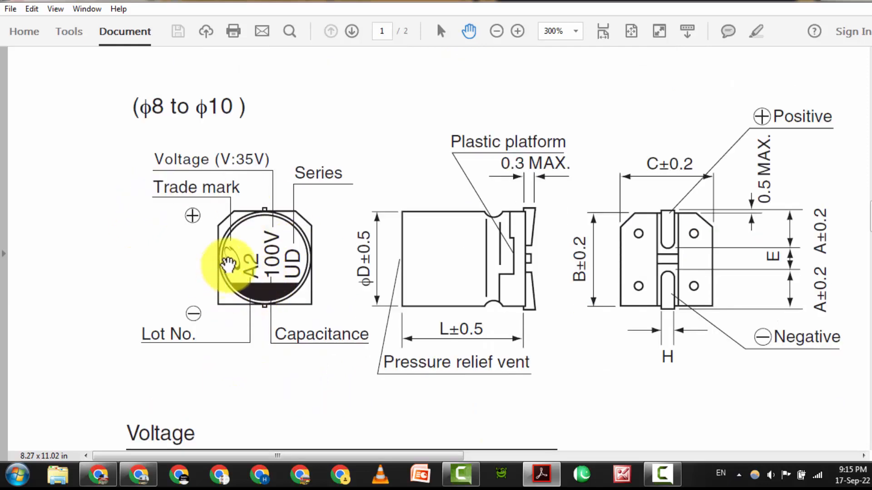
{"action": "mouse_move", "coordinate": [241, 292]}
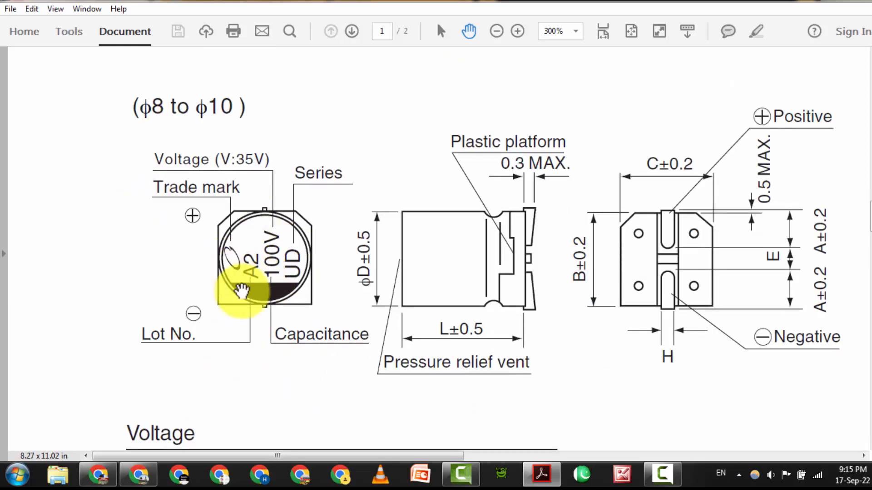
{"action": "mouse_move", "coordinate": [181, 343]}
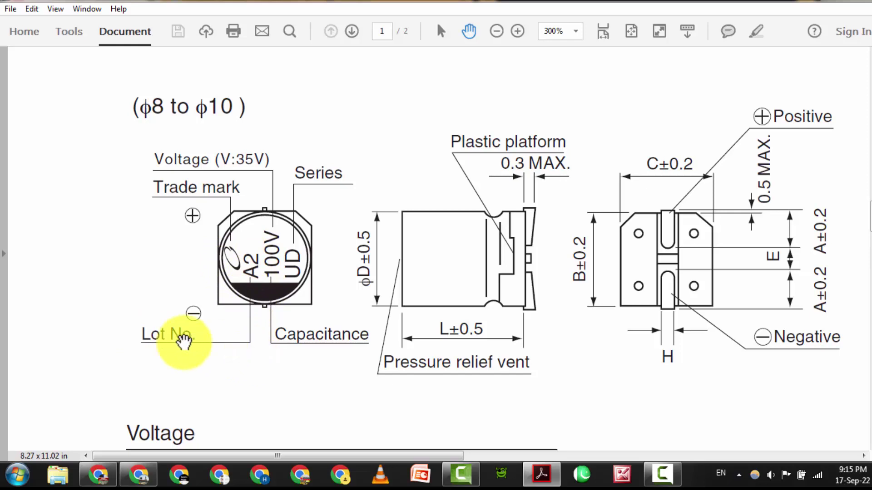
{"action": "mouse_move", "coordinate": [364, 362]}
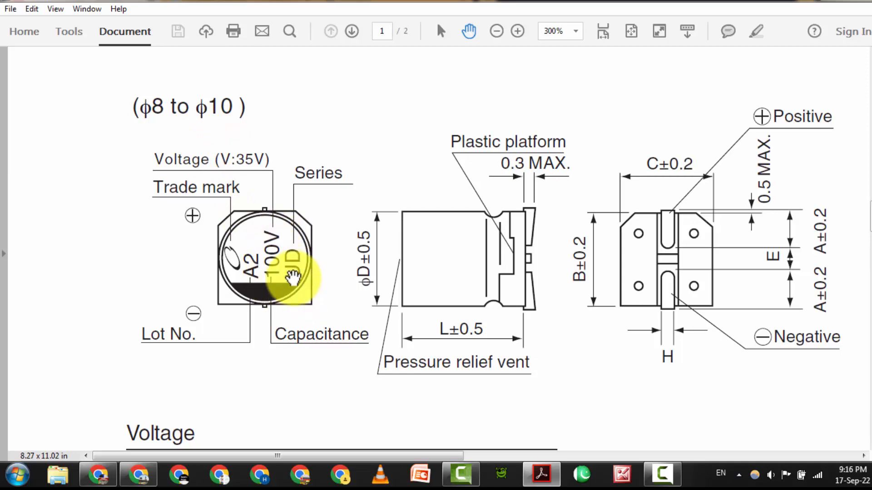
{"action": "scroll", "scroll_direction": "down", "scroll_amount": 3}
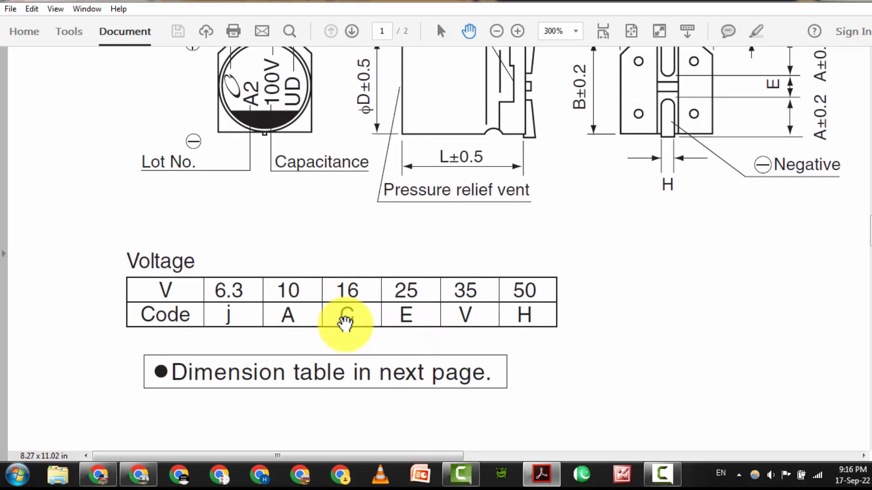
- Scroll down to the UD series Dimensions table on page 2
{"action": "scroll", "scroll_direction": "down", "scroll_amount": 3}
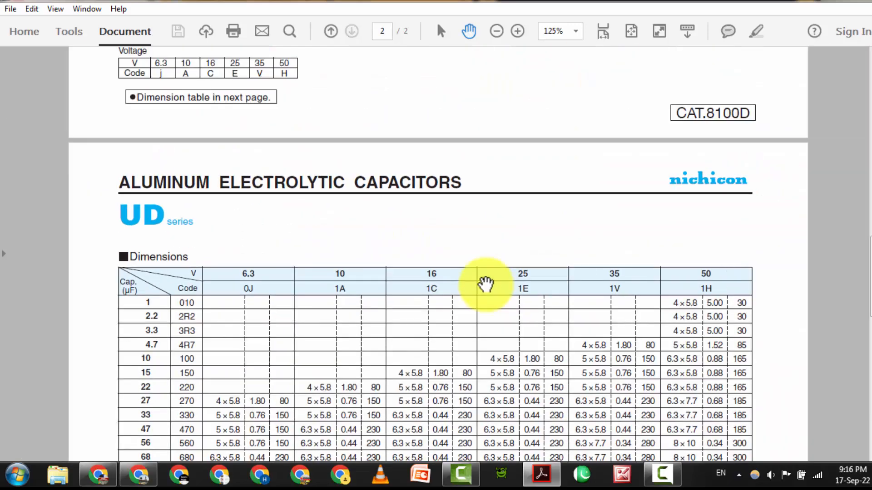
{"action": "scroll", "scroll_direction": "down", "scroll_amount": 3}
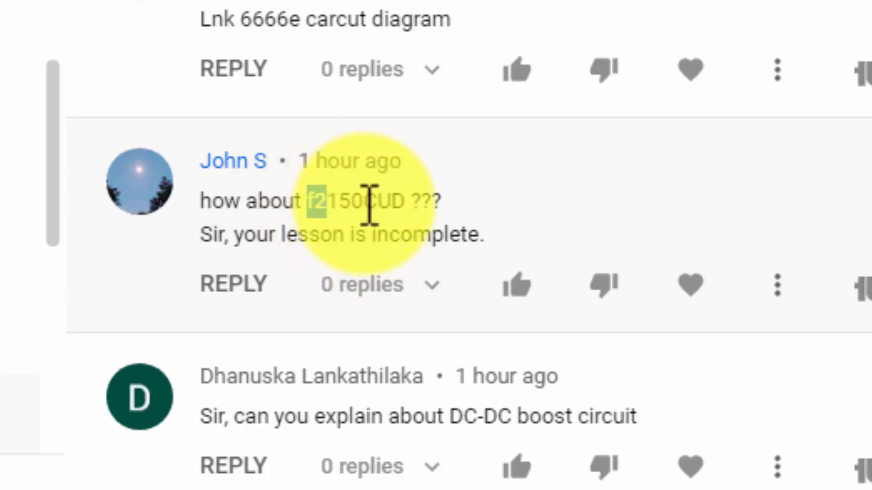
- Select 'f2' in the viewer's f2150CUD marking-code comment
{"action": "double_click", "coordinate": [318, 201]}
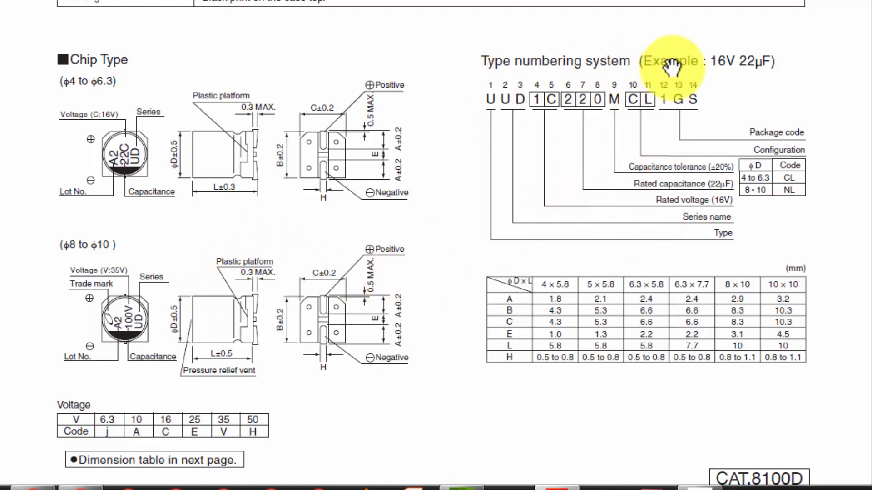
{"action": "mouse_move", "coordinate": [548, 104]}
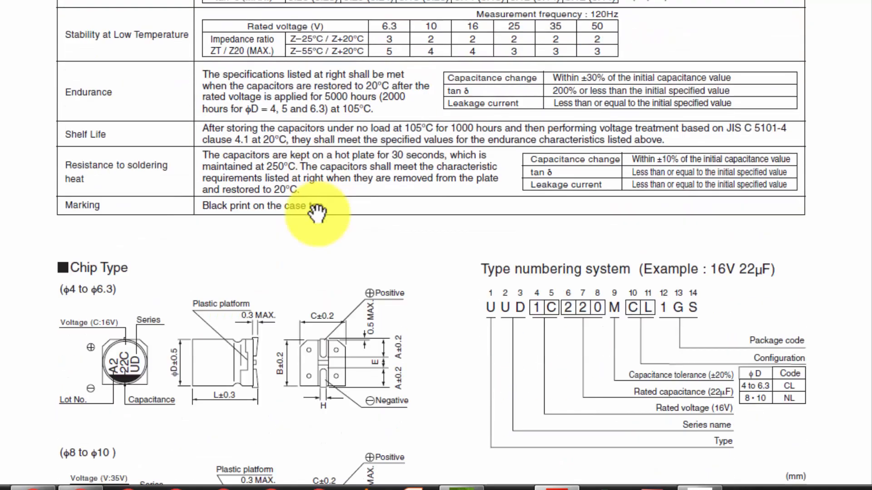
- Scroll past the Chip Type section back to the page-2 Dimensions table
{"action": "scroll", "scroll_direction": "down", "scroll_amount": 3}
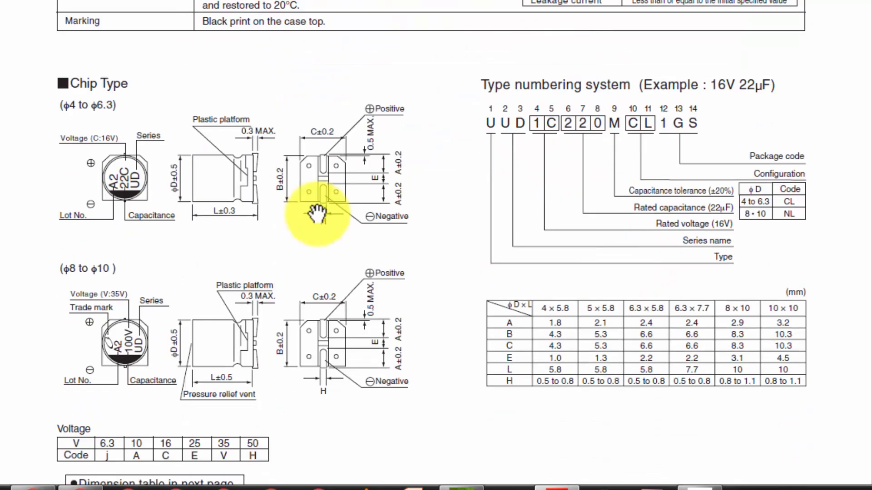
{"action": "scroll", "scroll_direction": "down", "scroll_amount": 3}
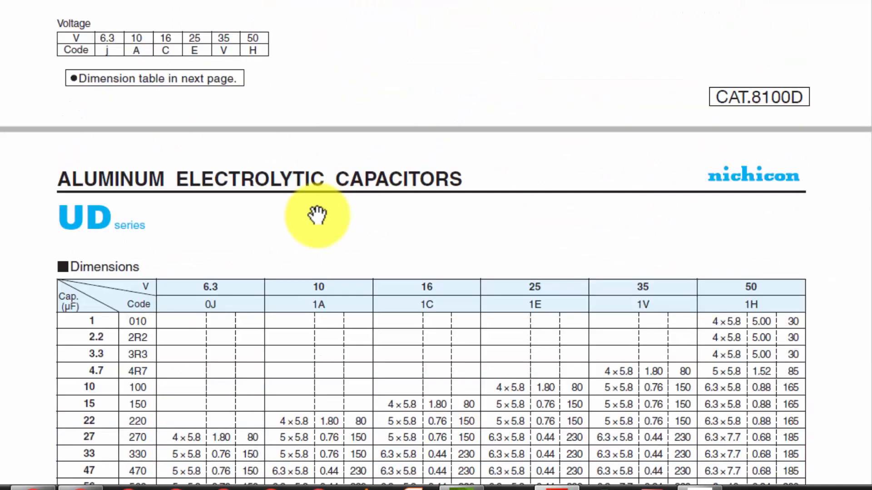